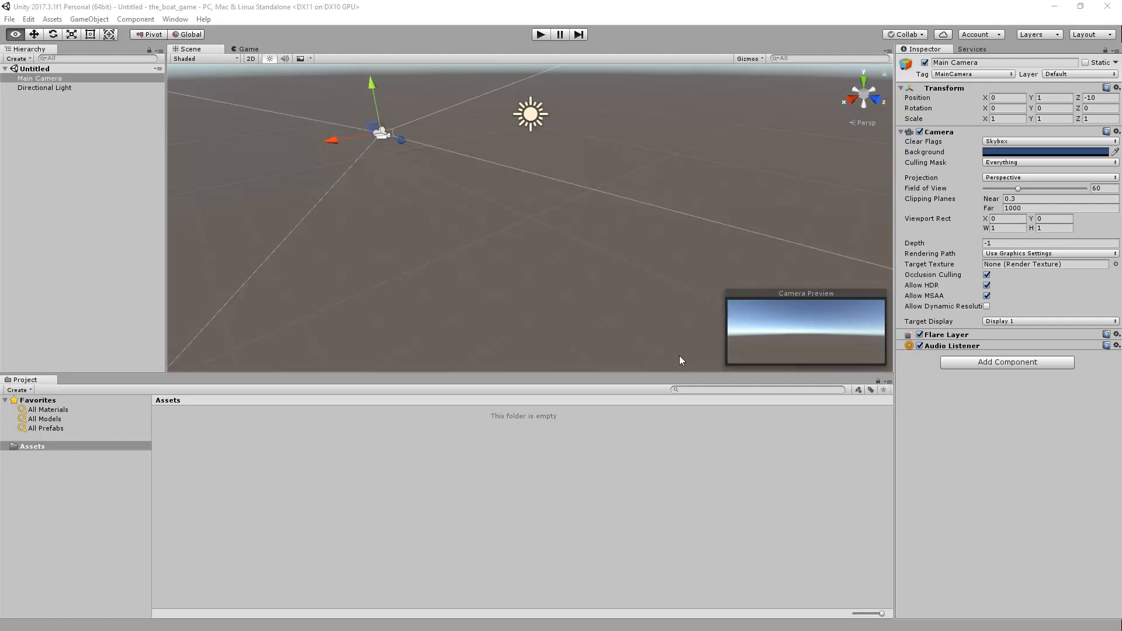
pyautogui.moveTo(432, 270)
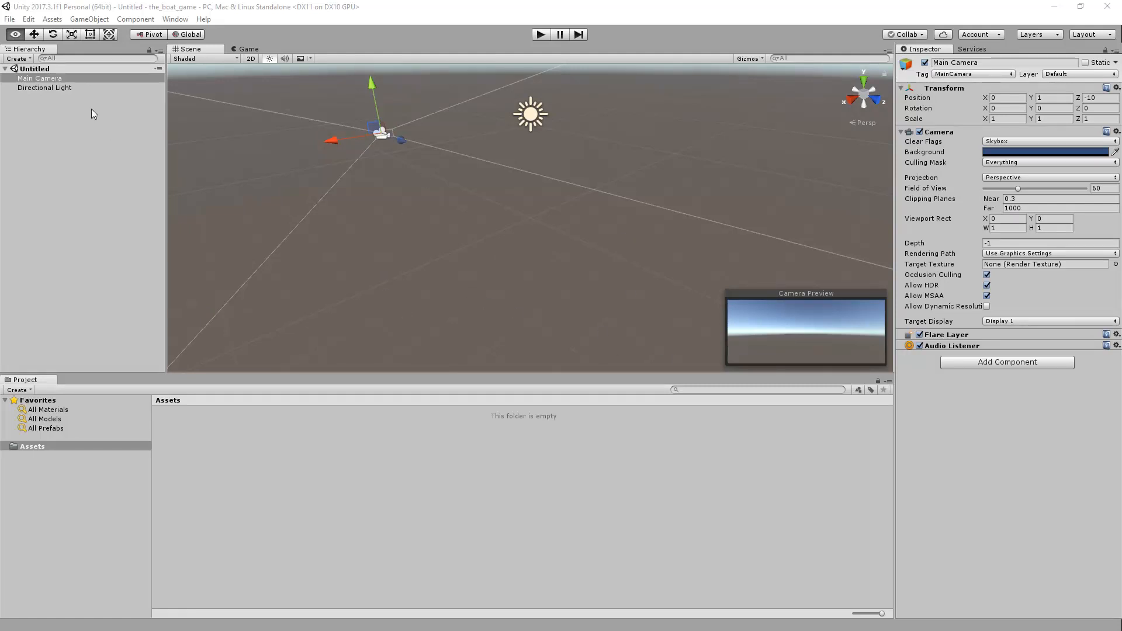
pyautogui.moveTo(44, 46)
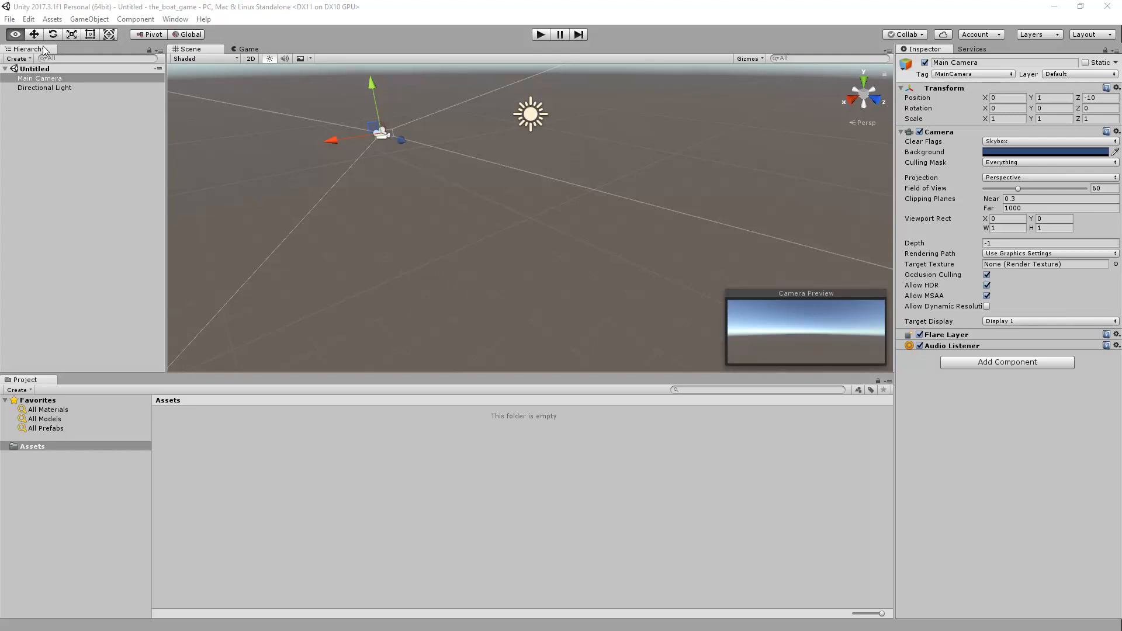
# Step: Show the project's Editor Settings in the Inspector via Edit > Project Settings
pyautogui.click(28, 19)
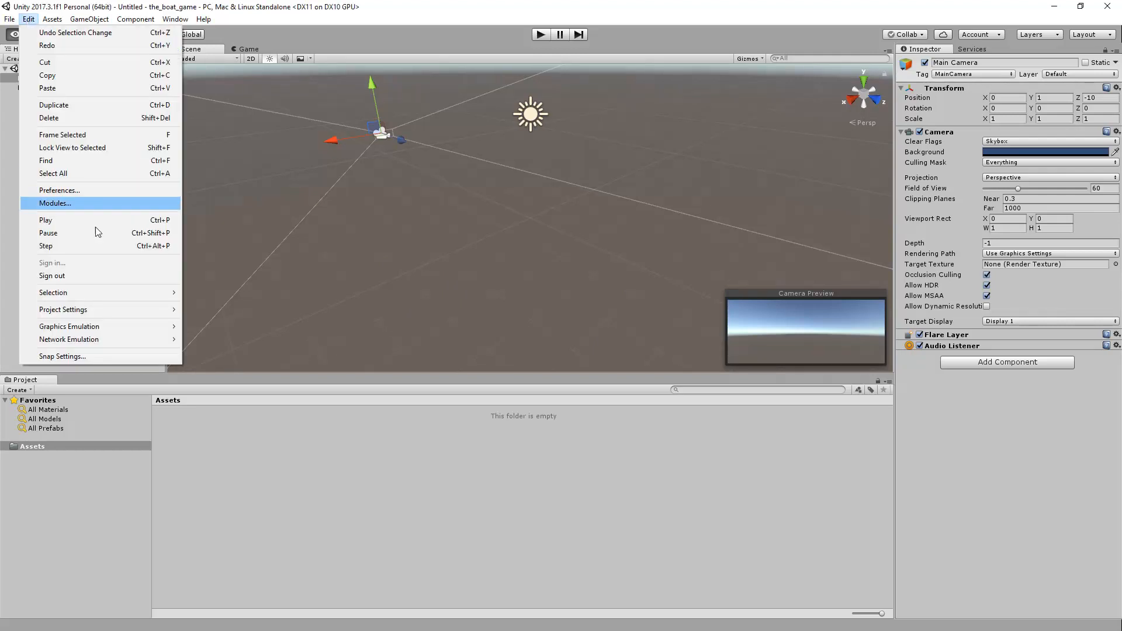
pyautogui.moveTo(63, 309)
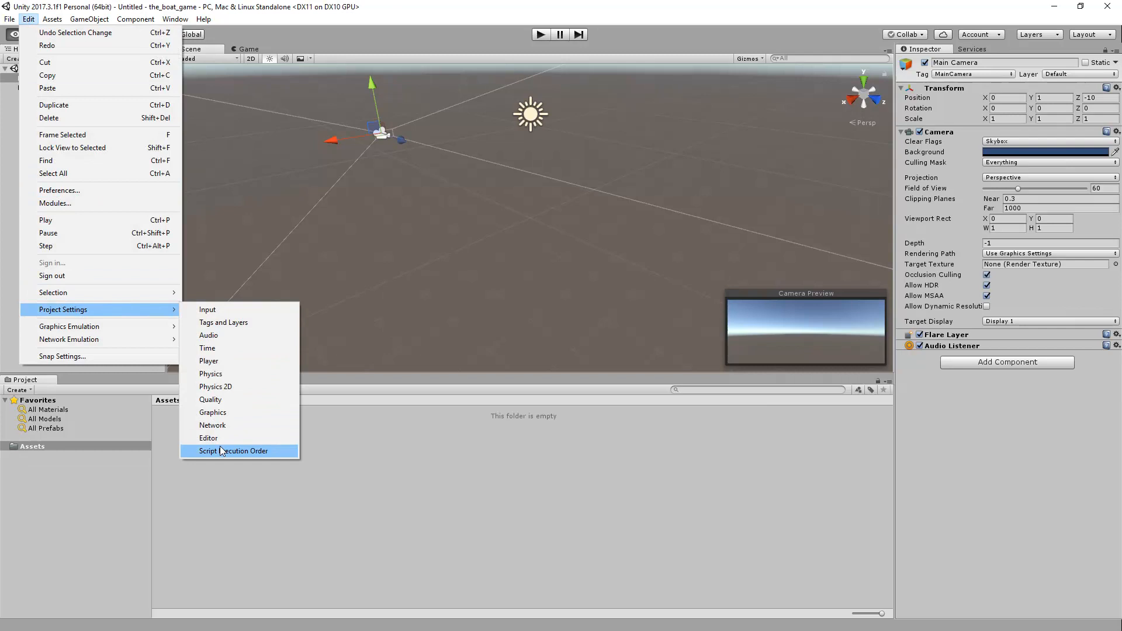
pyautogui.click(208, 438)
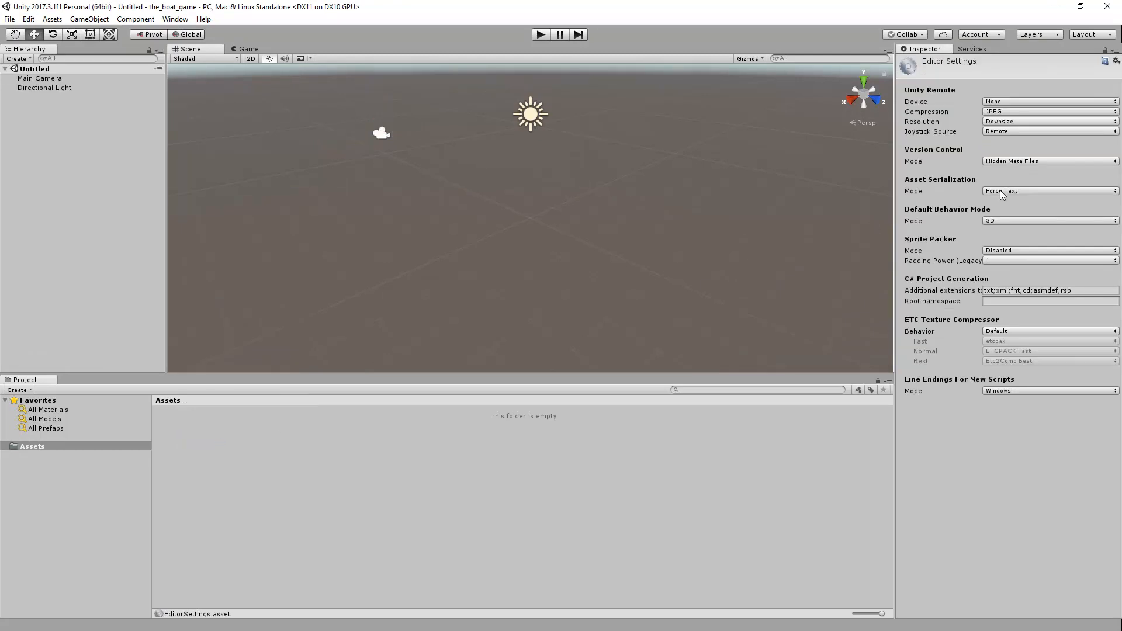
# Step: Switch Version Control Mode to PlasticSCM and focus the Repository name field
pyautogui.click(1048, 160)
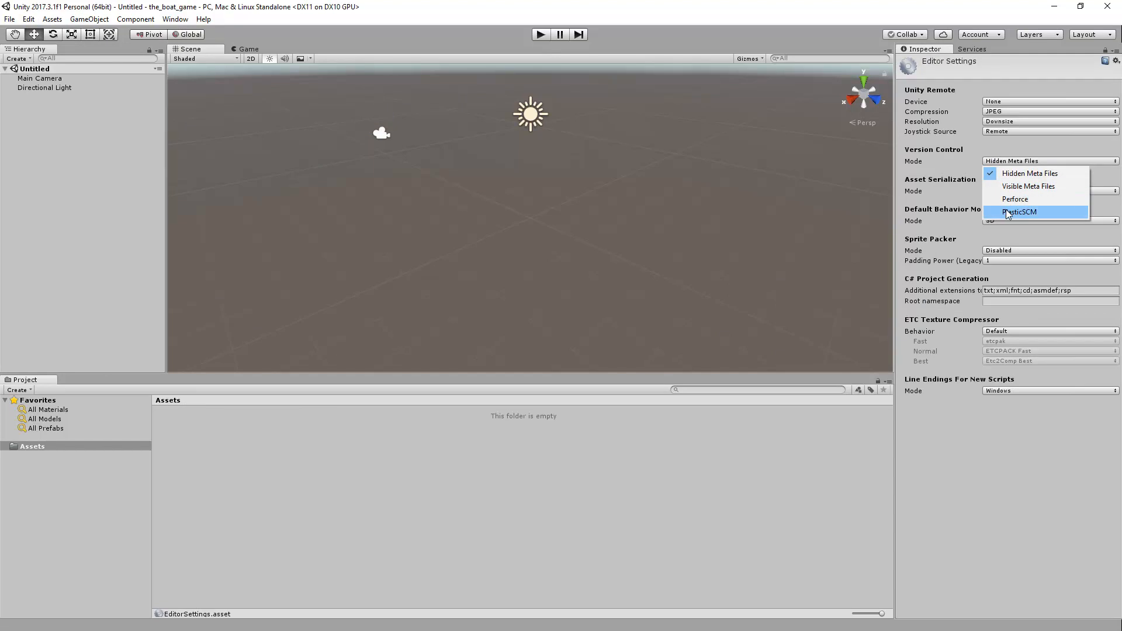
pyautogui.click(1019, 212)
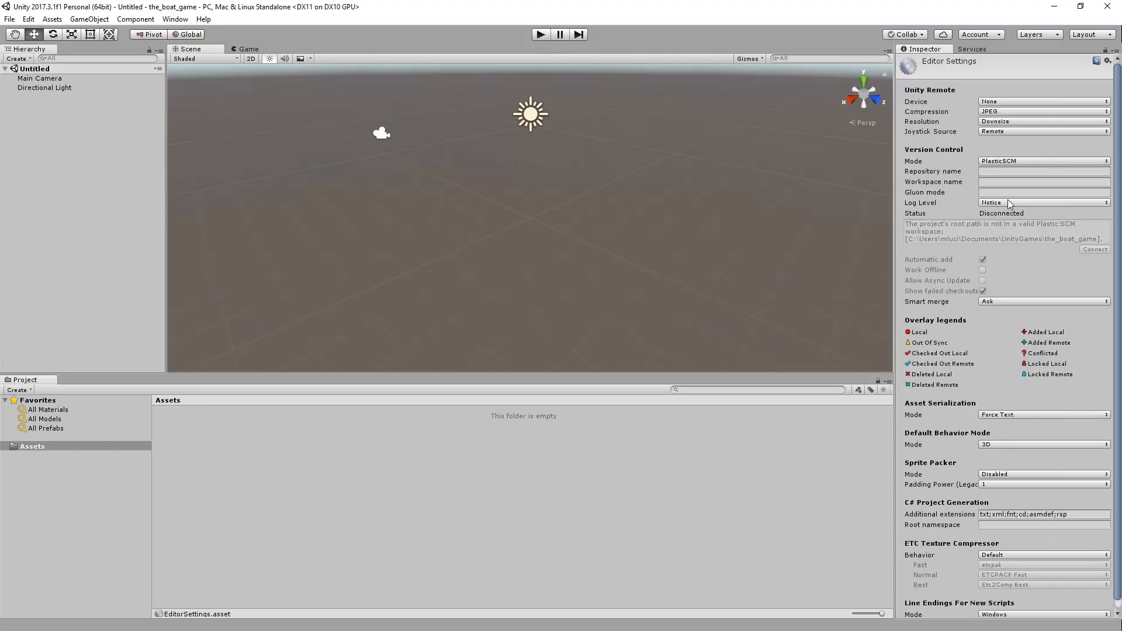
pyautogui.click(1042, 170)
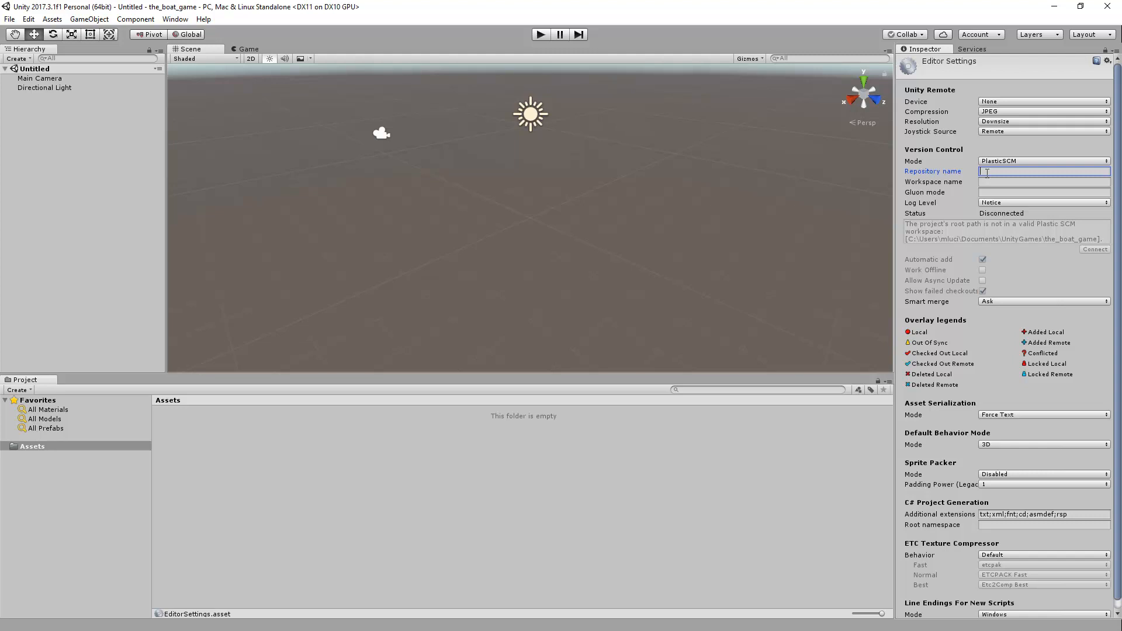
# Step: Enter repository name 'boatgame' and workspace name 'boatgame_wks_'
pyautogui.write('boa')
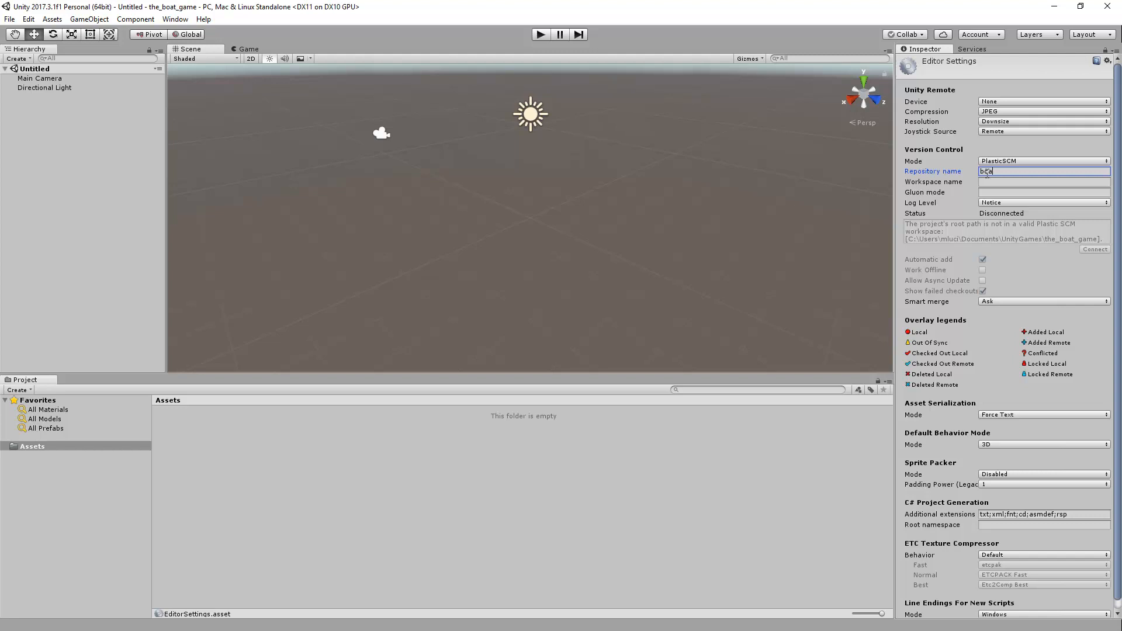
pyautogui.write('boatgame')
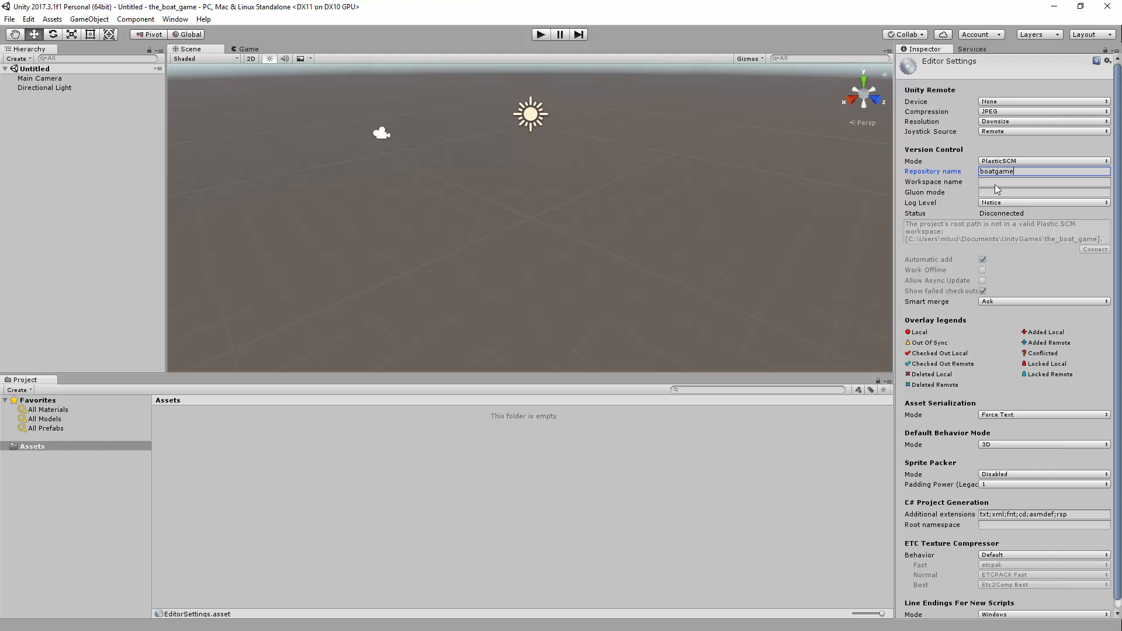
pyautogui.click(1044, 182)
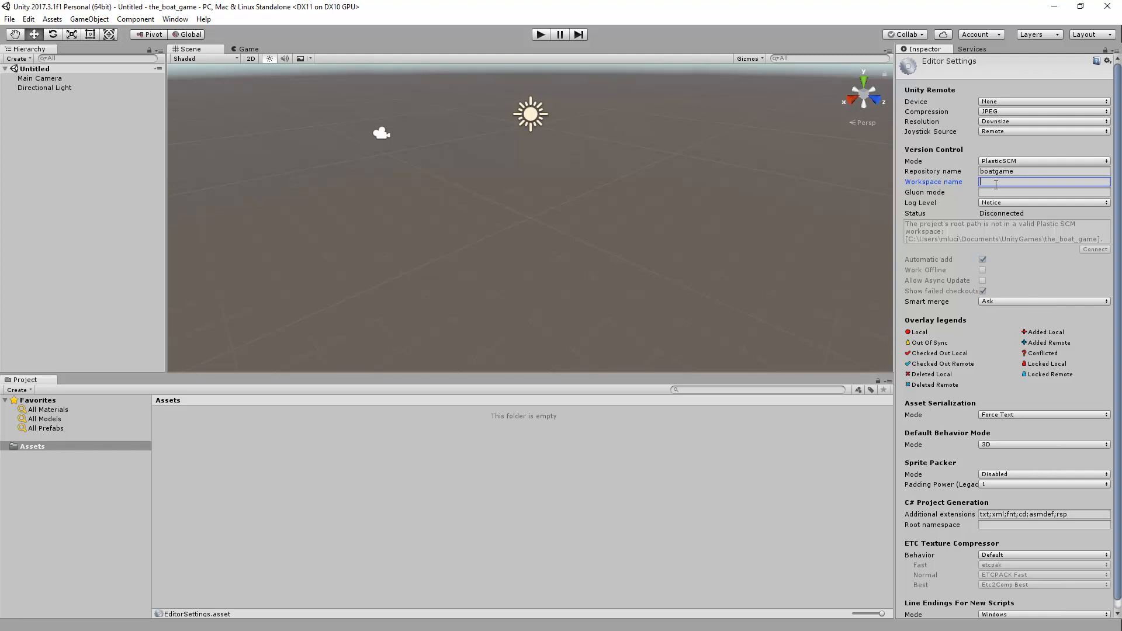
pyautogui.write('b')
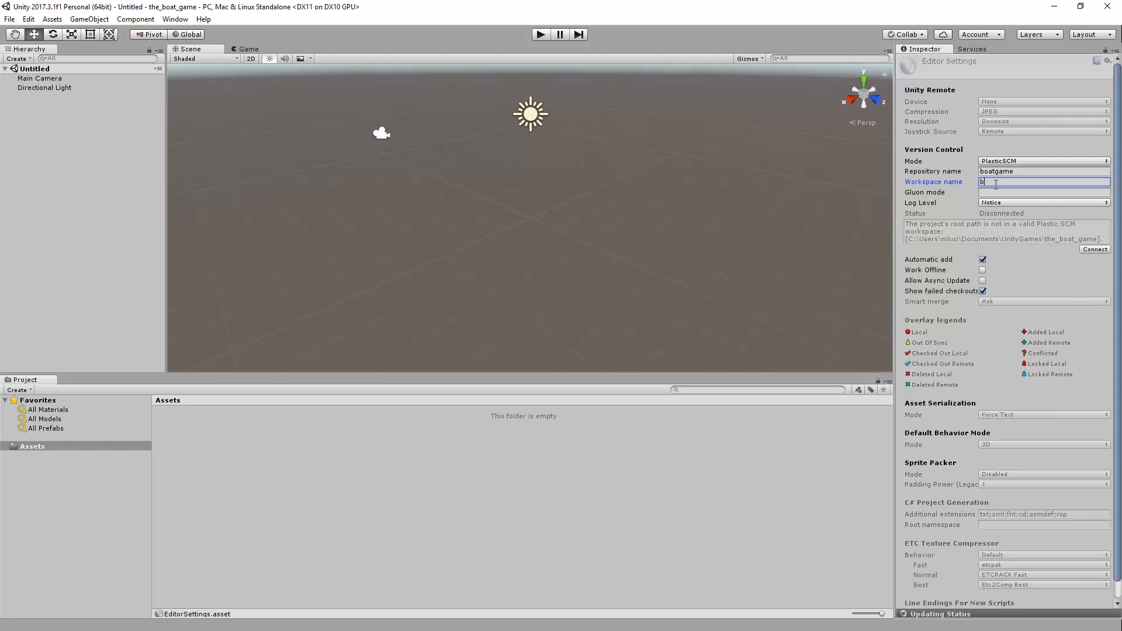
pyautogui.write('oatgame_')
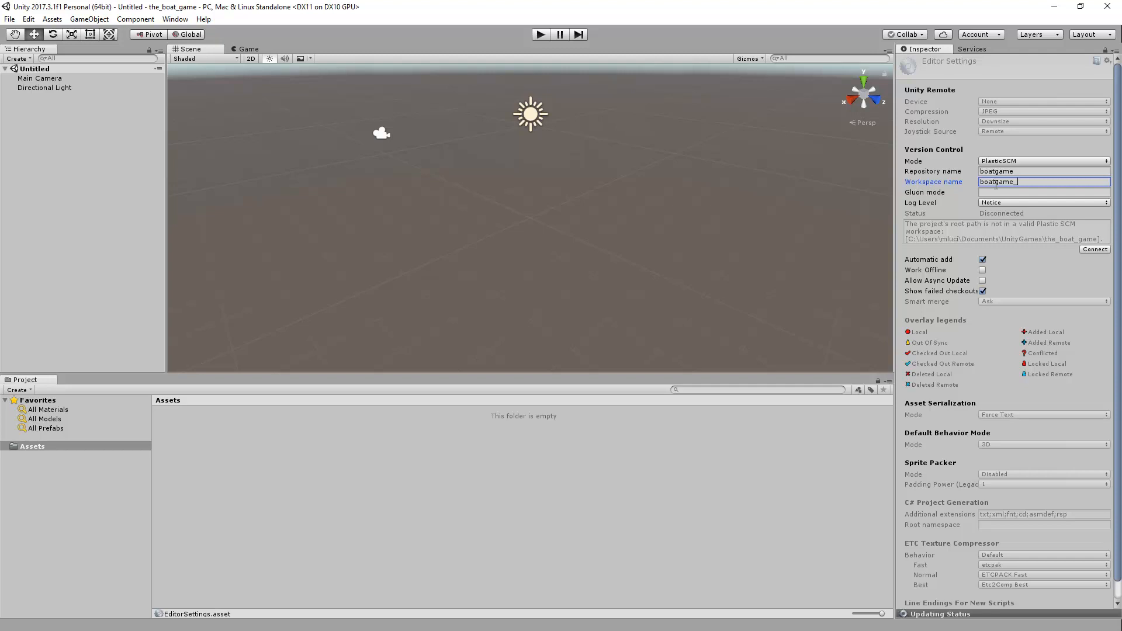
pyautogui.write('wks')
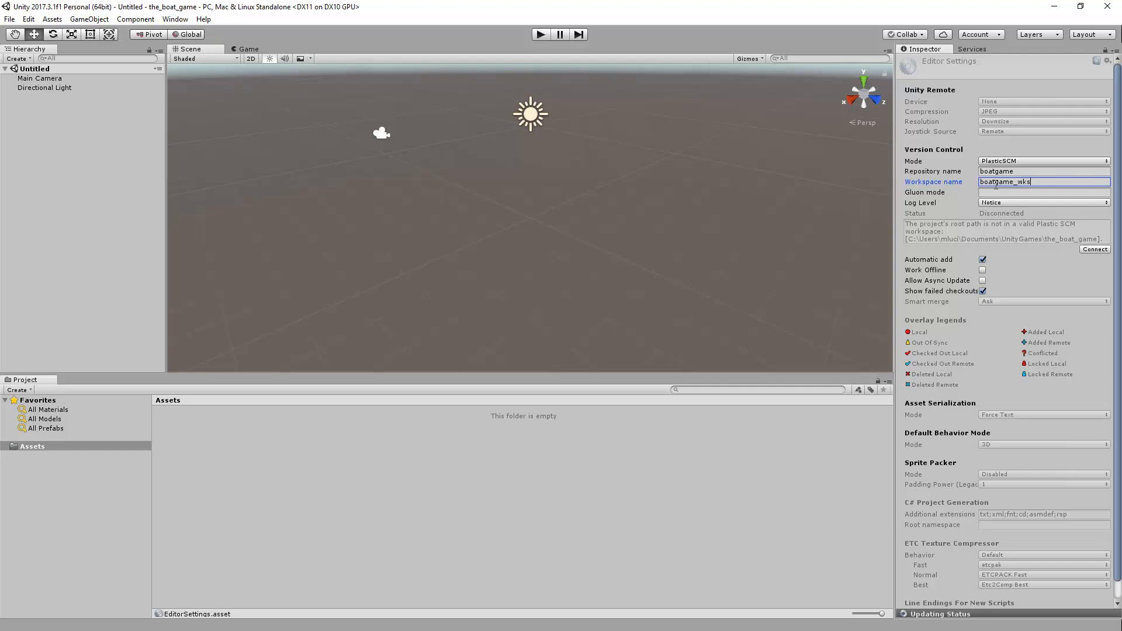
pyautogui.write('_')
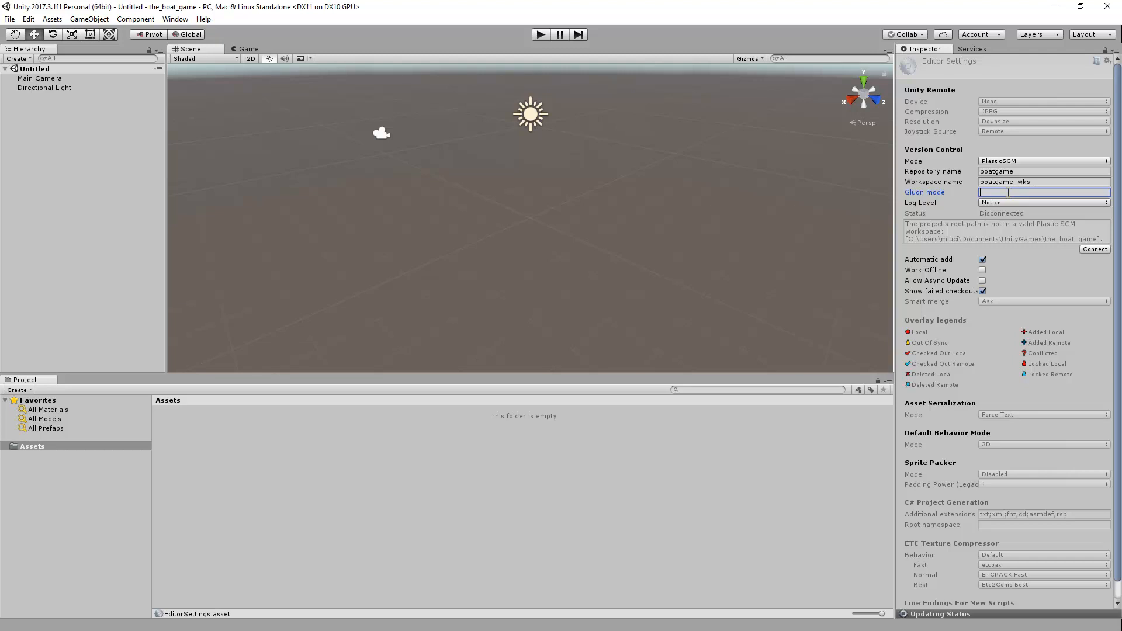
# Step: Set the Gluon mode field to 'false'
pyautogui.write('f')
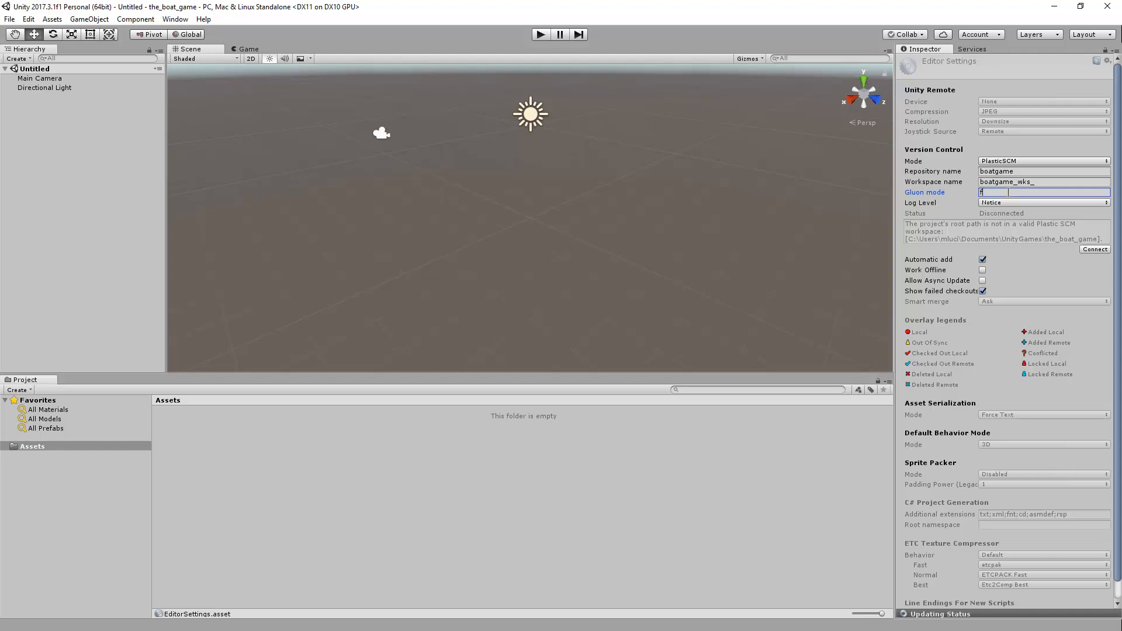
pyautogui.write('alse')
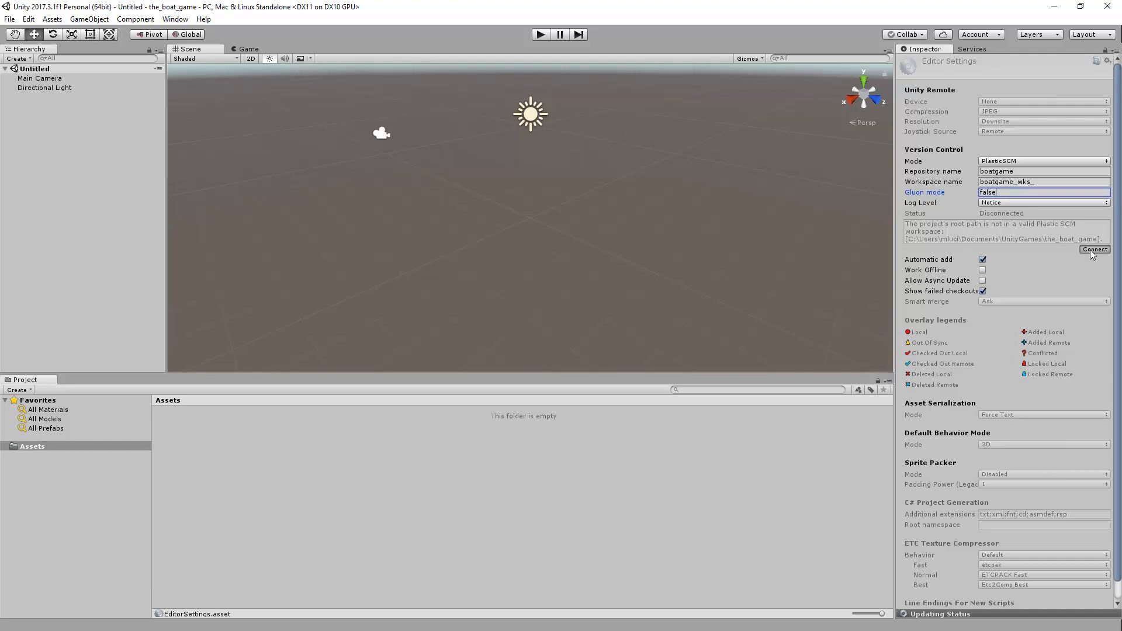
# Step: Connect to the boatgame Plastic SCM repository until Status reads Connected
pyautogui.click(1093, 249)
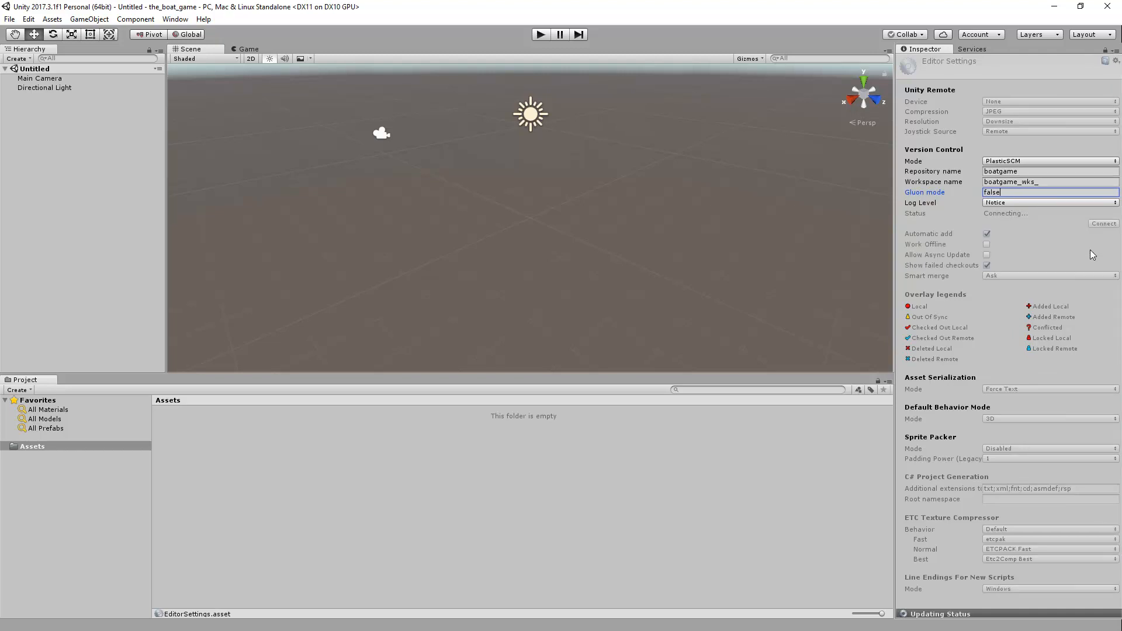
pyautogui.moveTo(1056, 247)
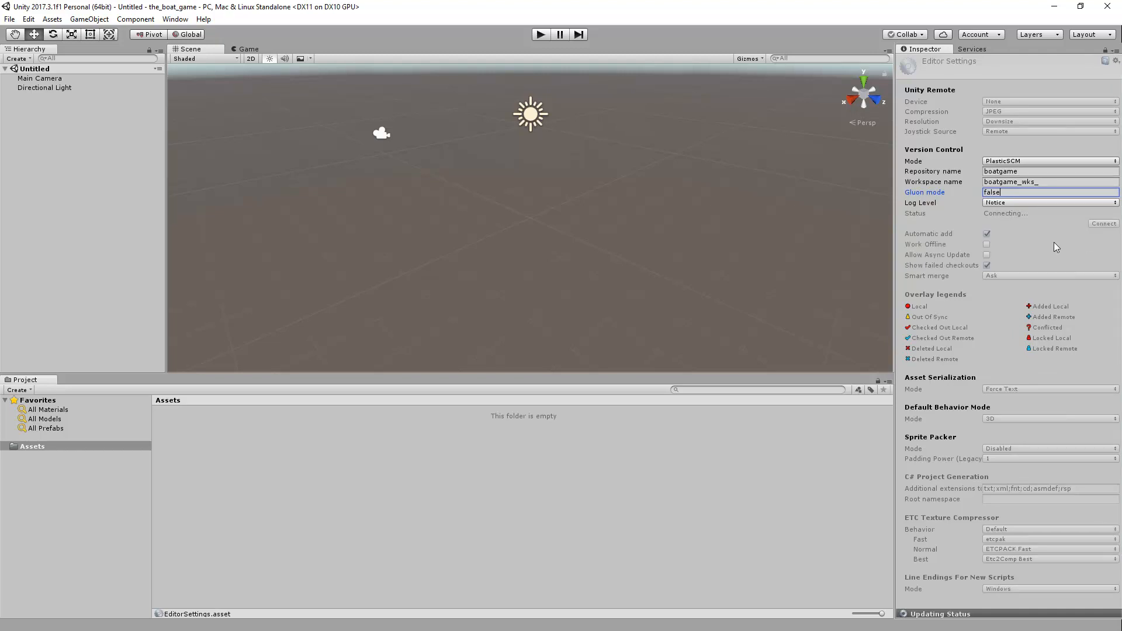
pyautogui.click(986, 234)
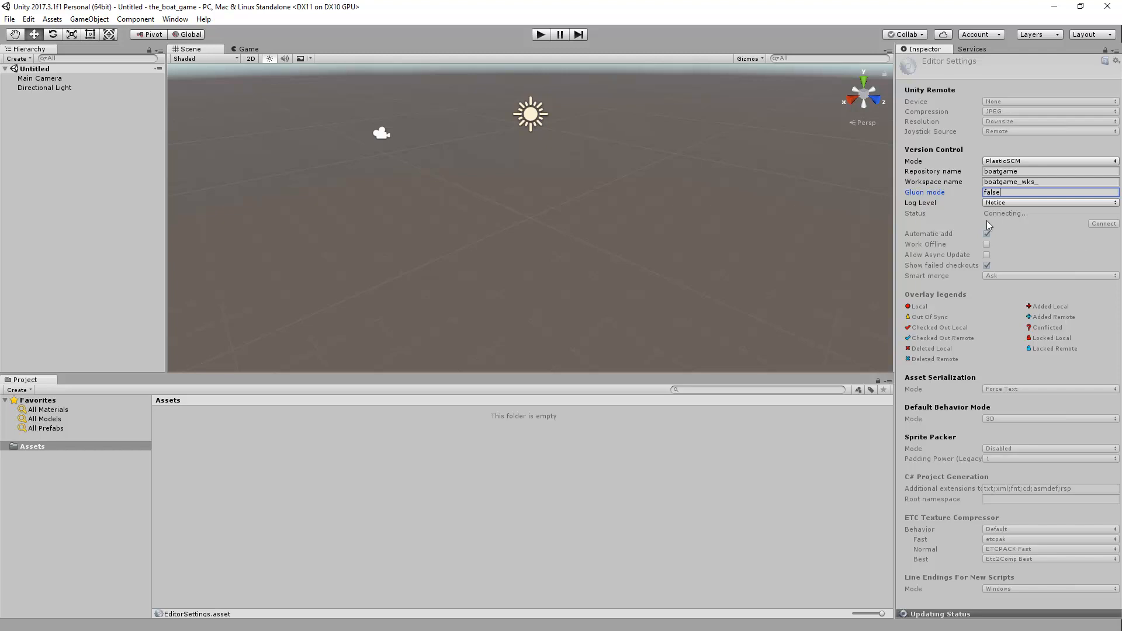
pyautogui.click(1101, 223)
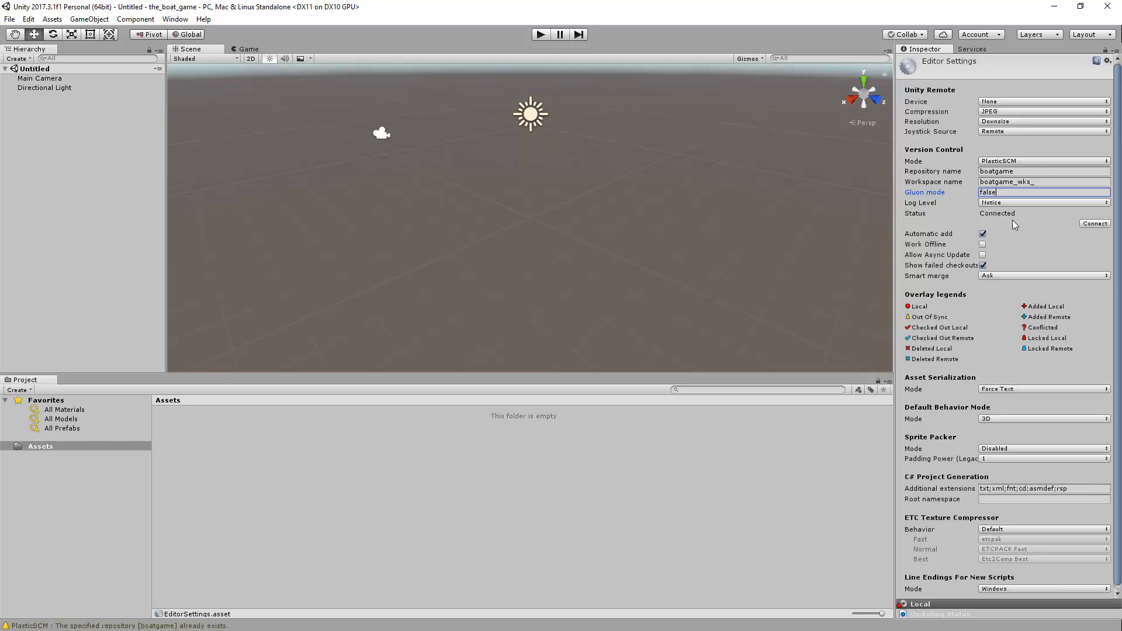
pyautogui.moveTo(701, 237)
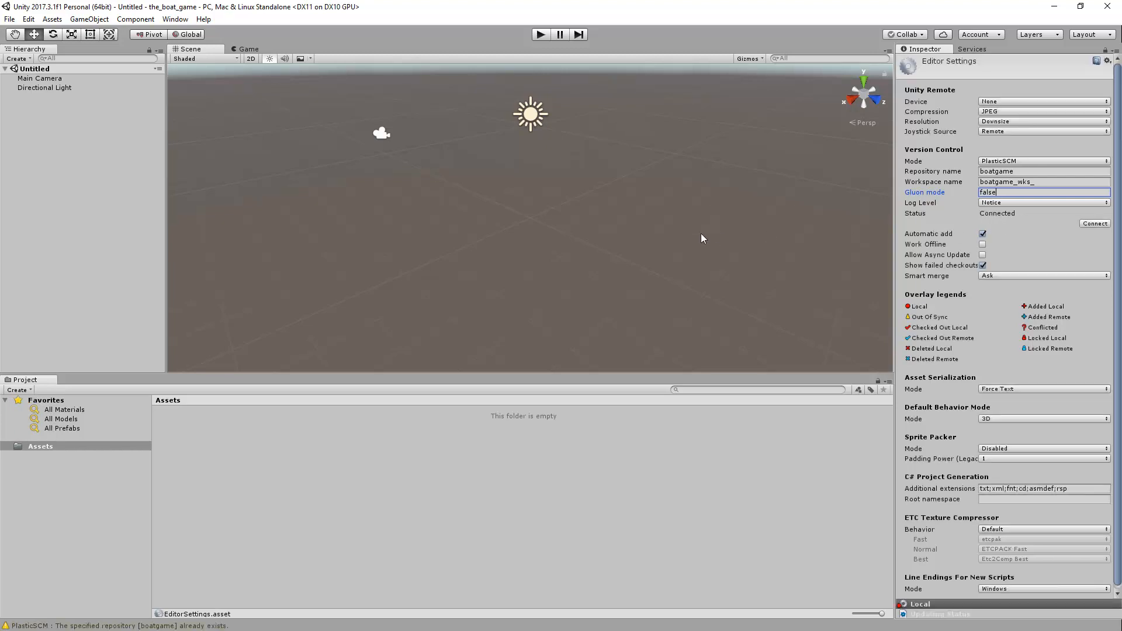
pyautogui.moveTo(181, 33)
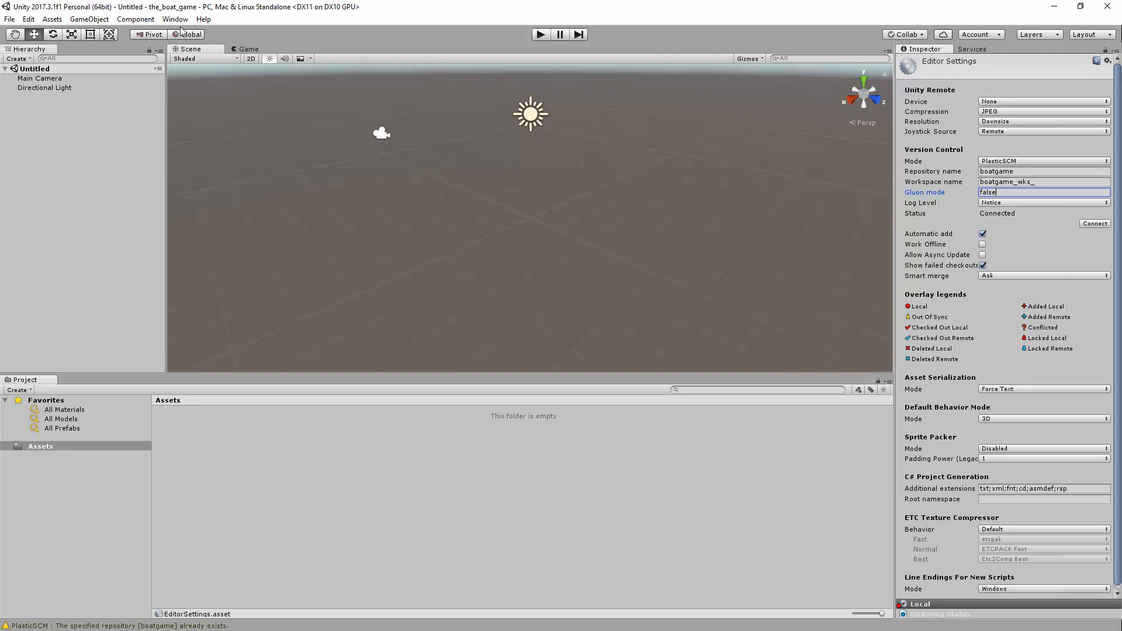
# Step: Show the Version Control window's Incoming changes and expand the latest /main changeset
pyautogui.click(174, 18)
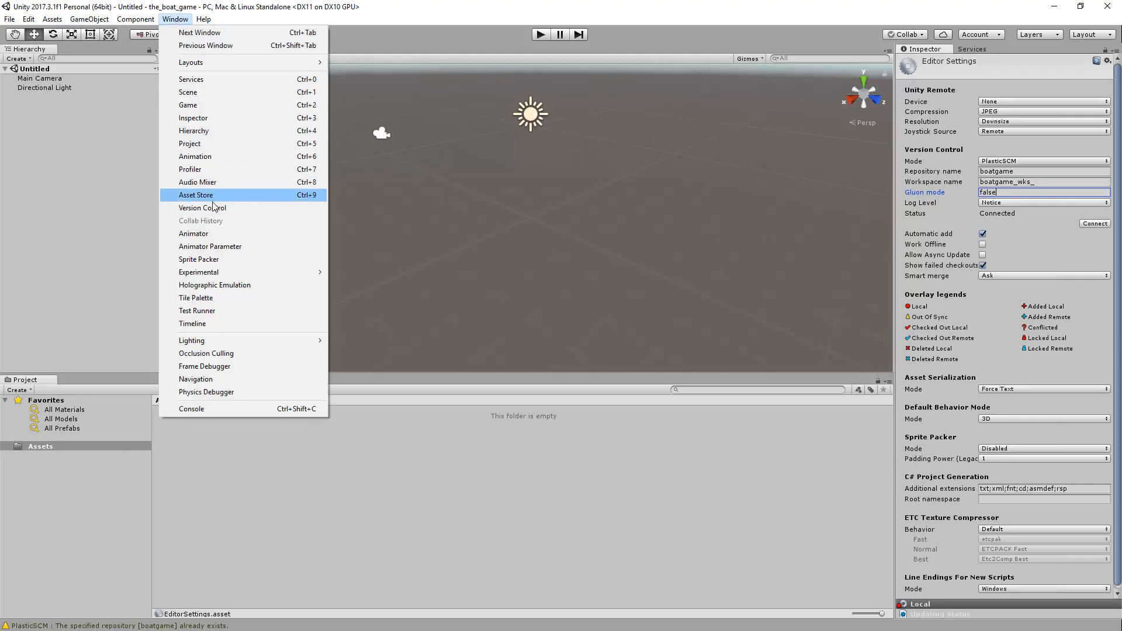
pyautogui.click(202, 208)
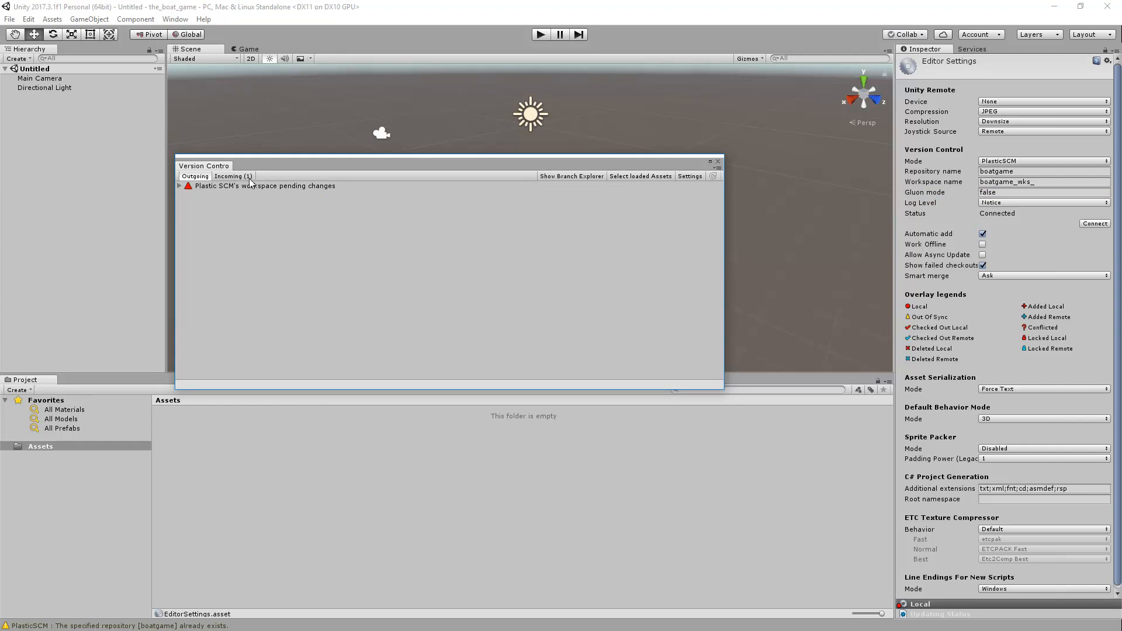
pyautogui.click(231, 176)
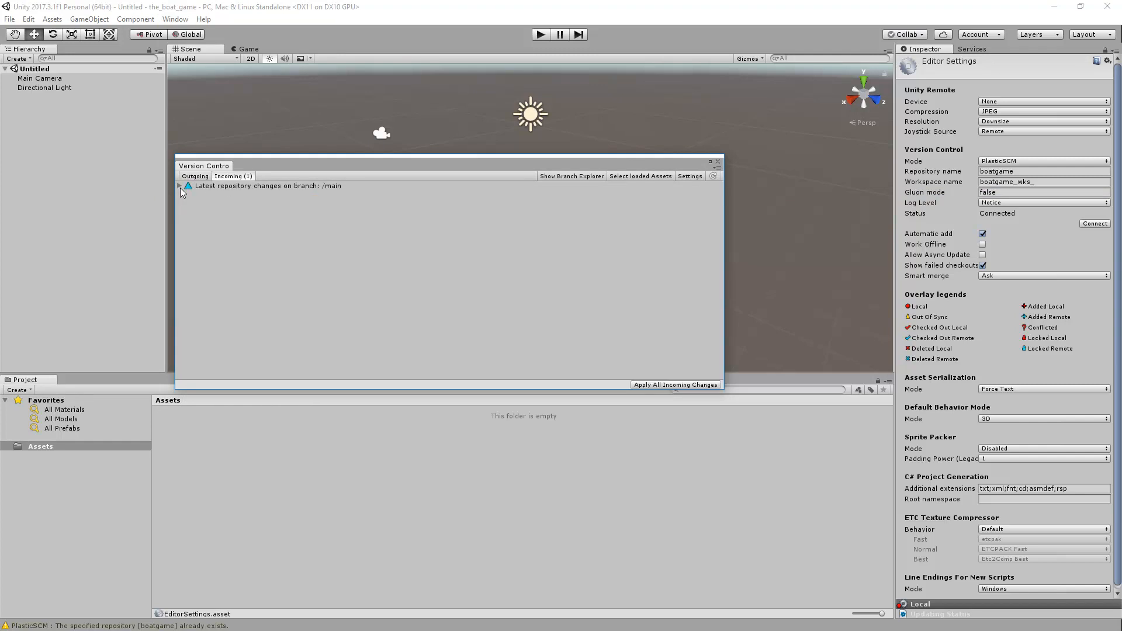
pyautogui.click(183, 186)
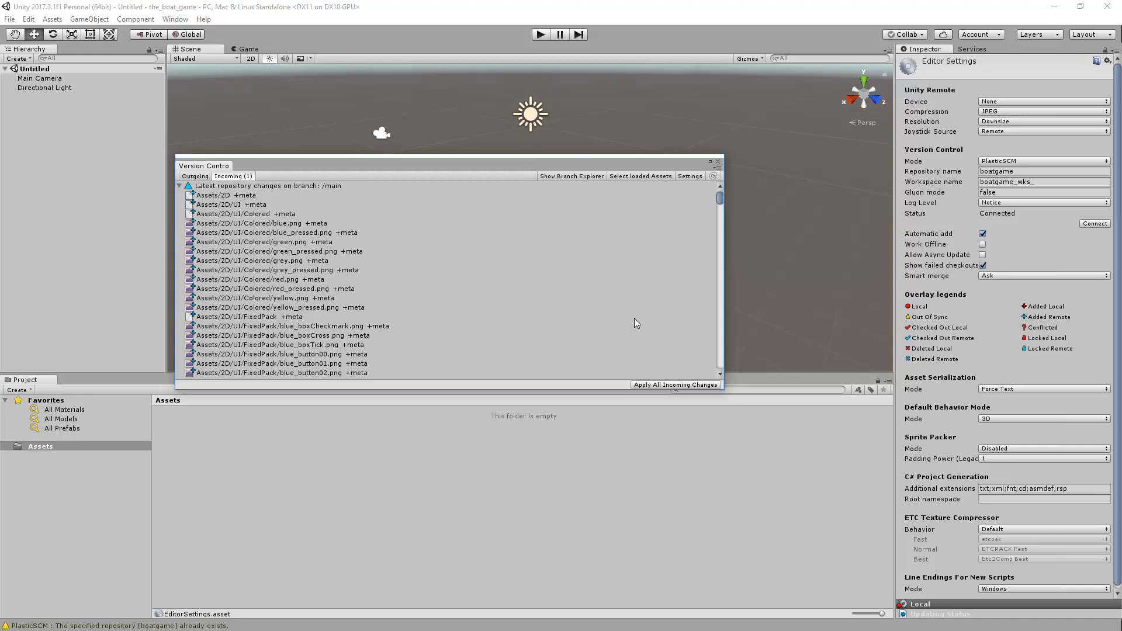
pyautogui.scroll(-3)
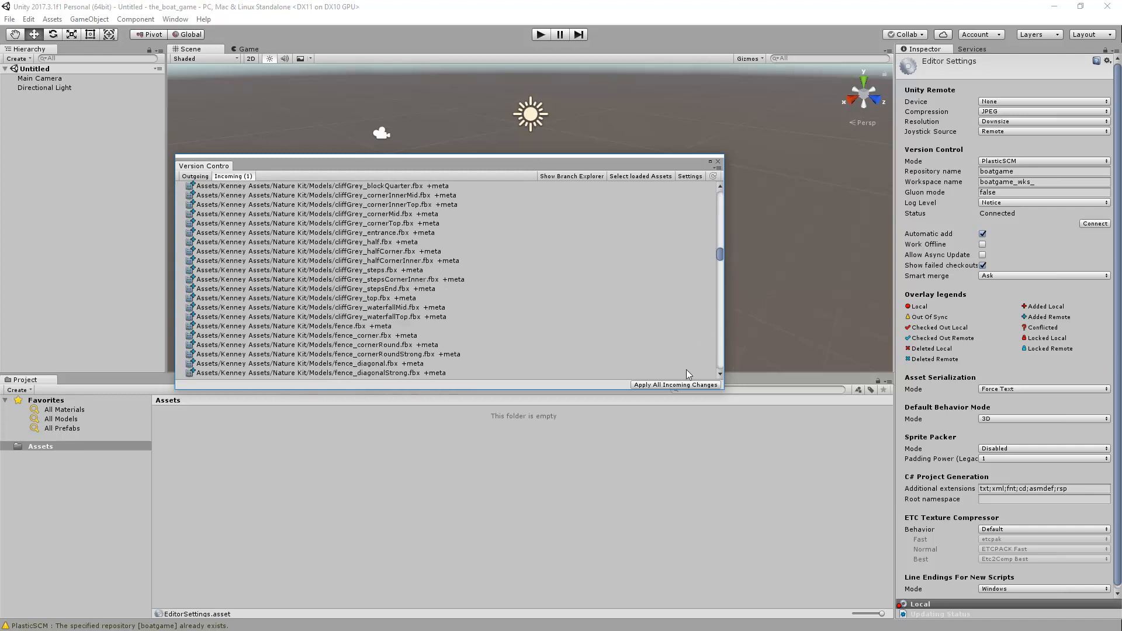
# Step: Apply all incoming changes so the existing assets start downloading
pyautogui.click(675, 384)
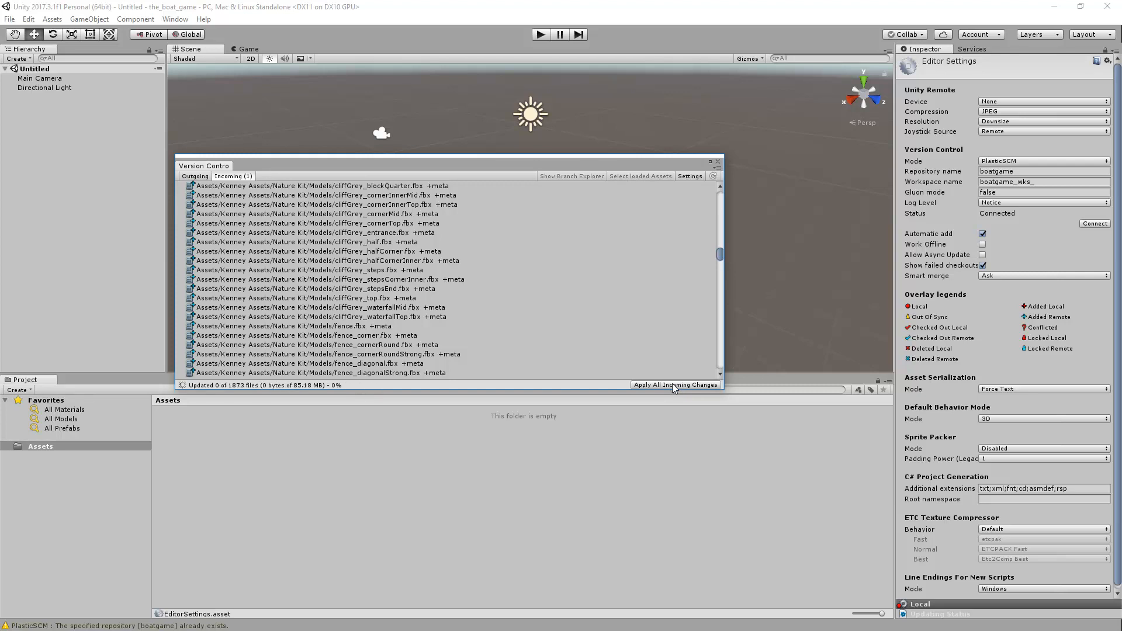
pyautogui.click(673, 385)
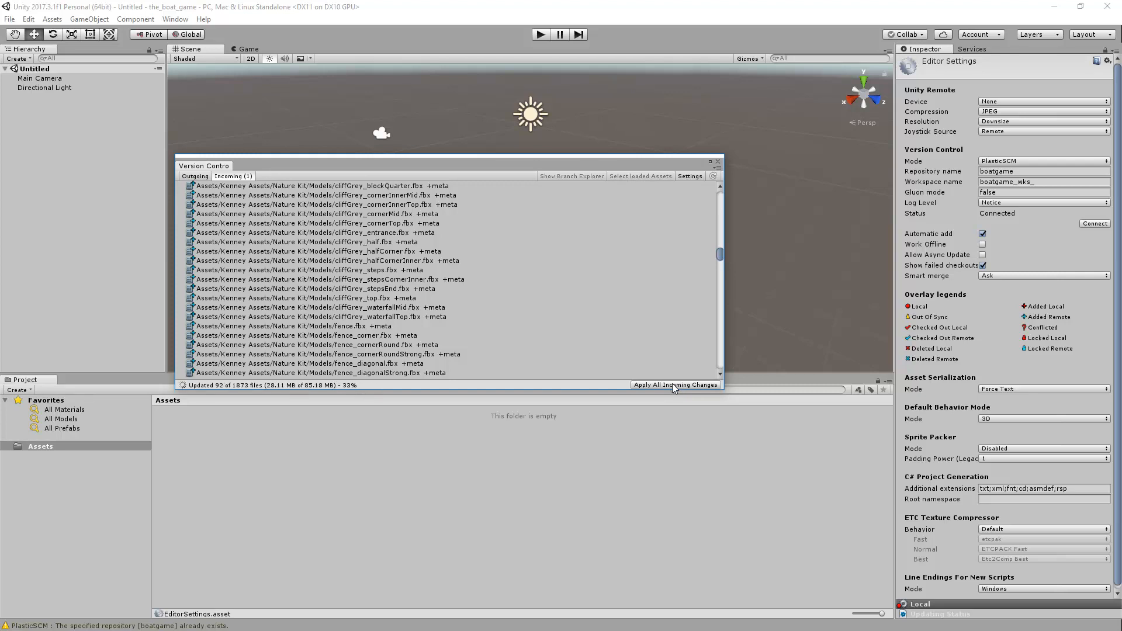